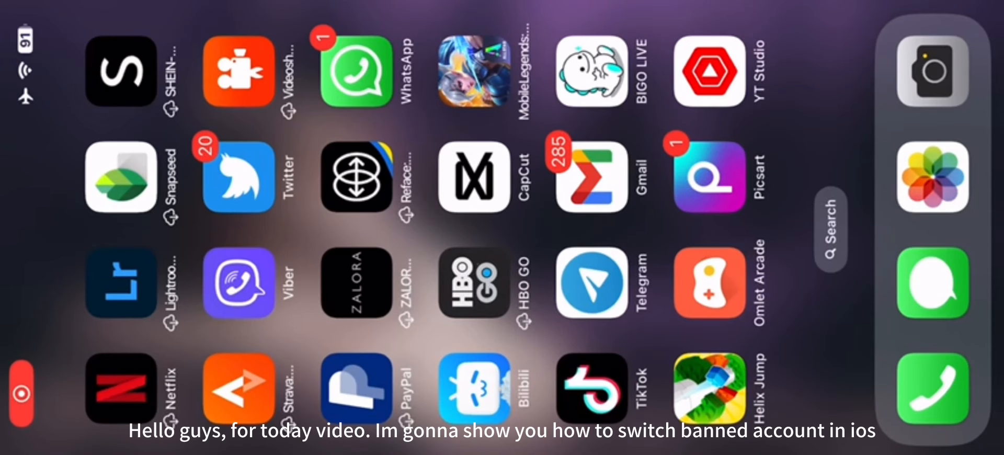
- Launch the Settings app from the Home Screen
{"action": "left_click", "coordinate": [473, 70]}
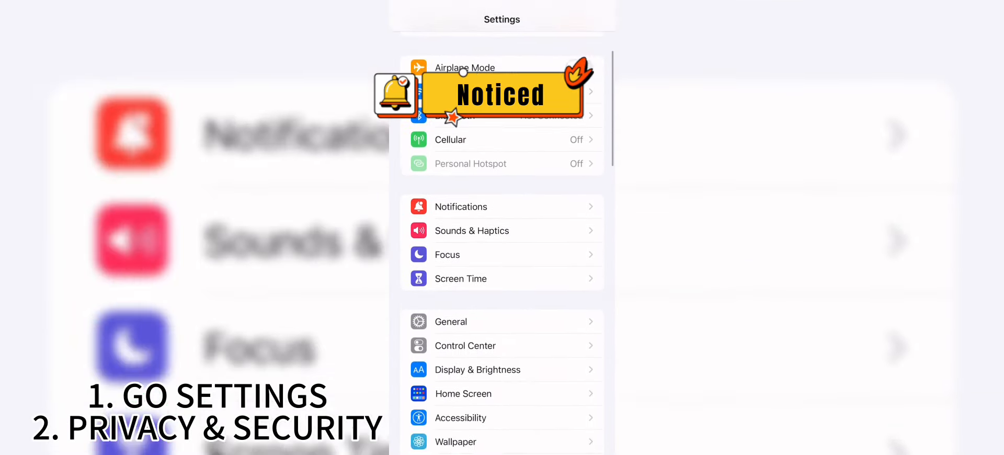
{"action": "scroll", "scroll_direction": "down", "scroll_amount": 3}
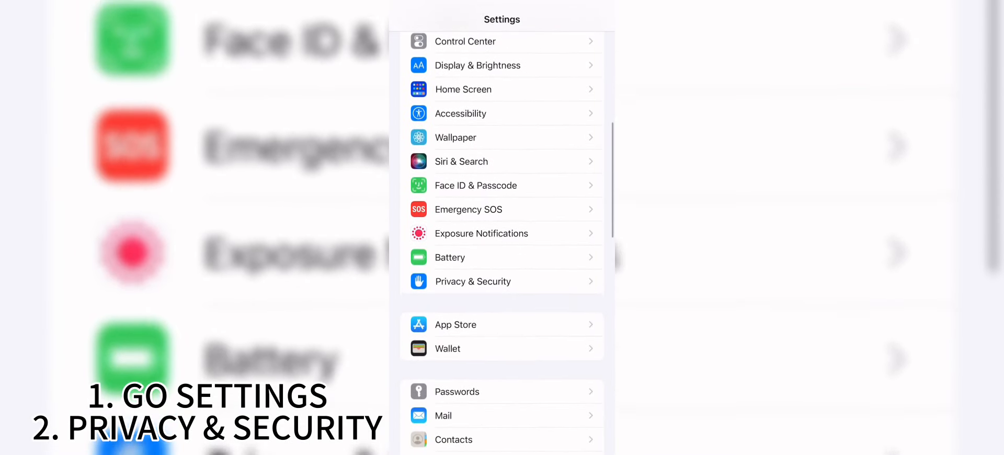
{"action": "left_click", "coordinate": [473, 281]}
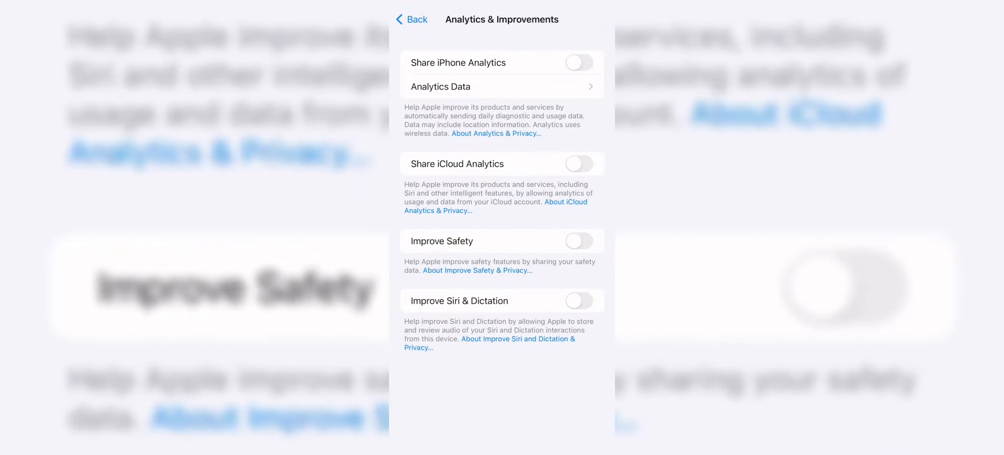
{"action": "left_click", "coordinate": [411, 20]}
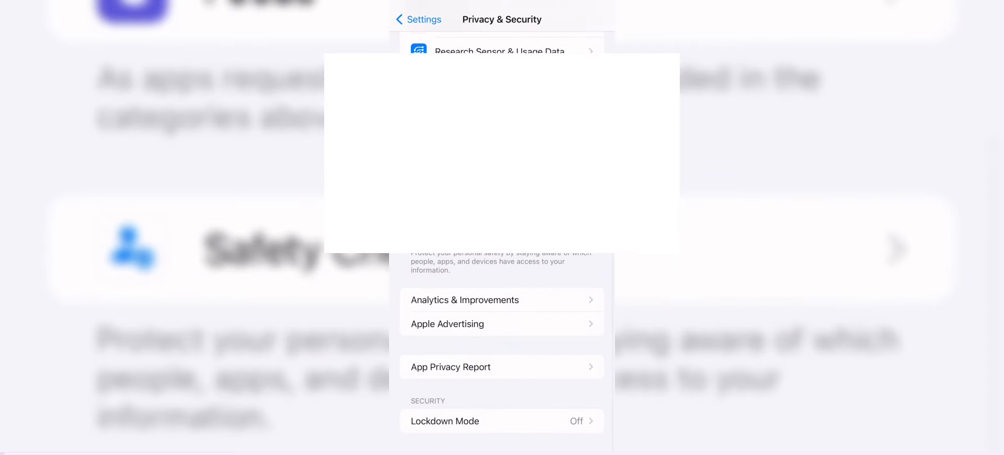
{"action": "left_click", "coordinate": [416, 19]}
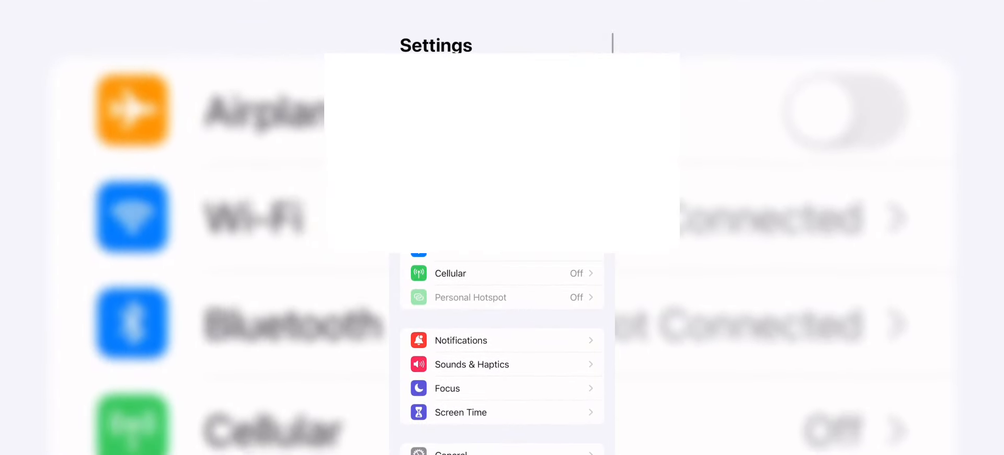
- Search Settings for 'Pob' and open Podcasts to view its Reset Identifier option
{"action": "type", "text": "Pob"}
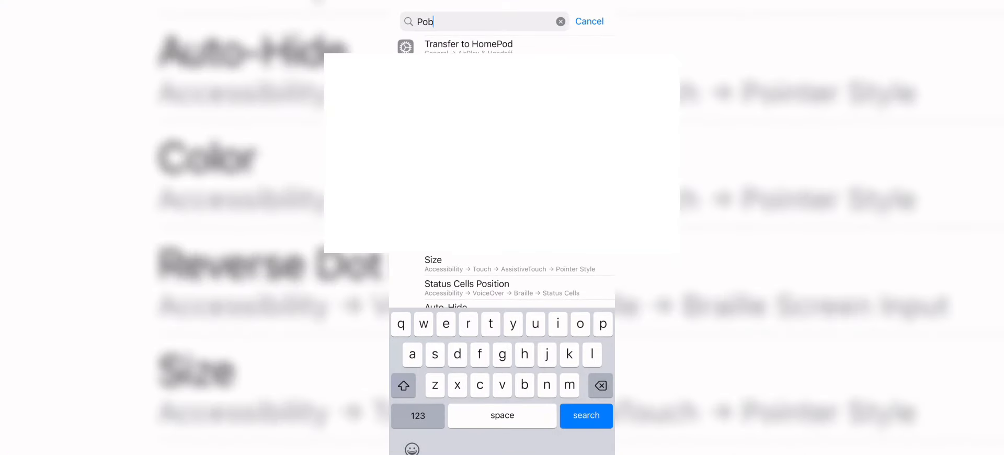
{"action": "left_click", "coordinate": [560, 20]}
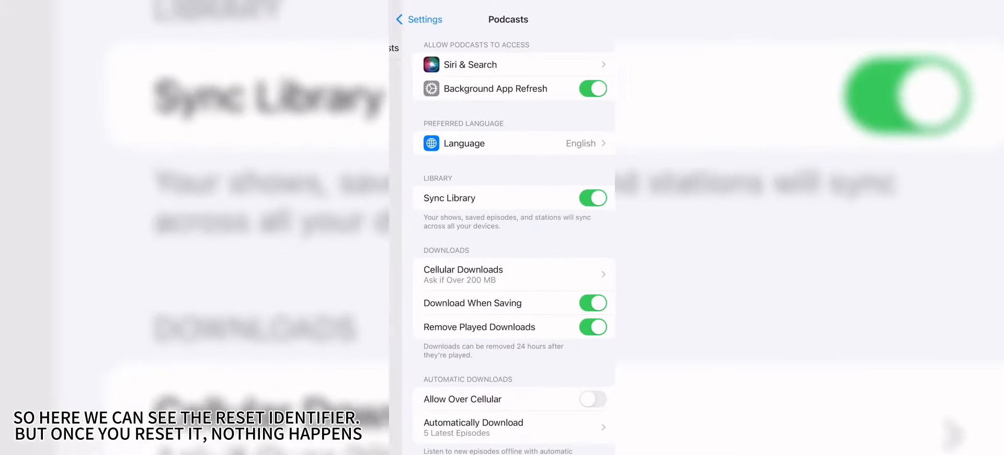
{"action": "scroll", "scroll_direction": "down", "scroll_amount": 3}
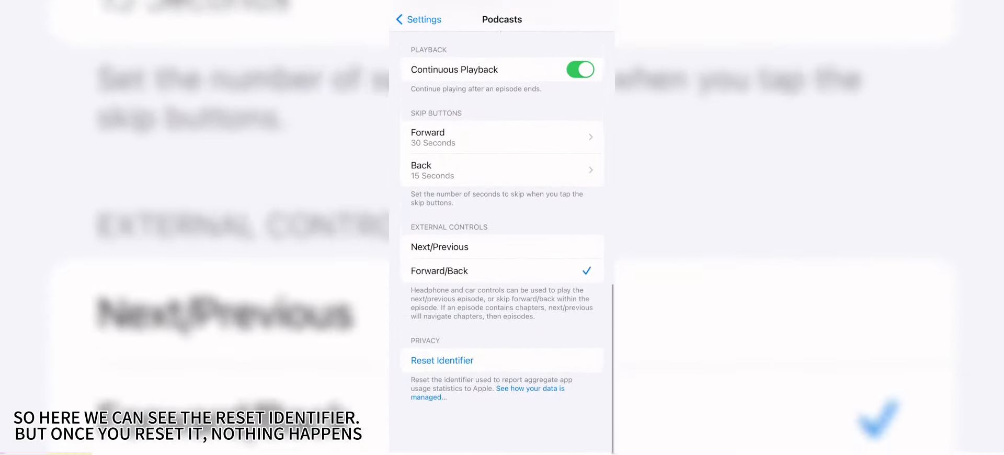
{"action": "scroll", "scroll_direction": "up", "scroll_amount": 3}
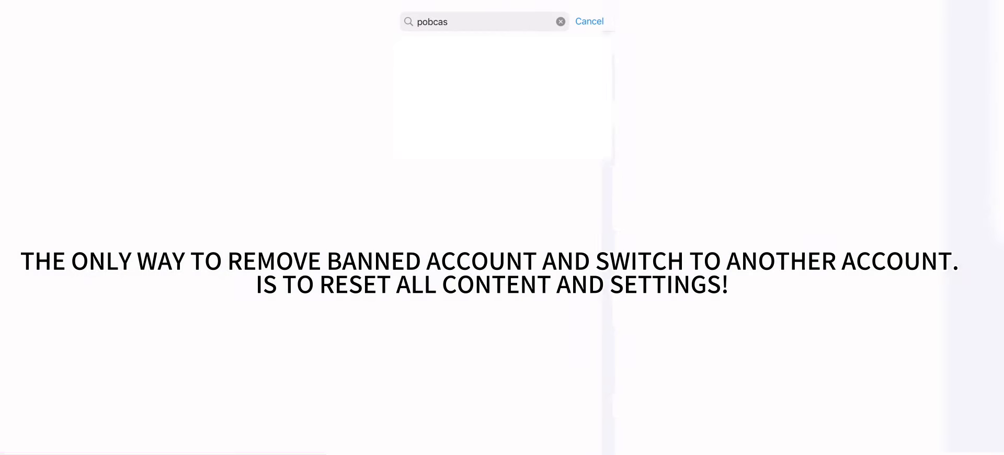
- Search Settings for 'Reset' and start Erase All Content and Settings
{"action": "left_click", "coordinate": [560, 21]}
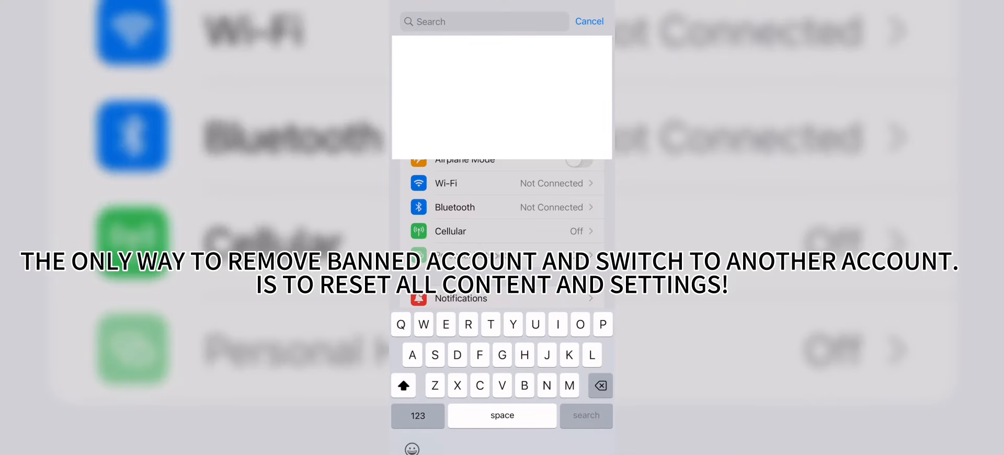
{"action": "type", "text": "Reset"}
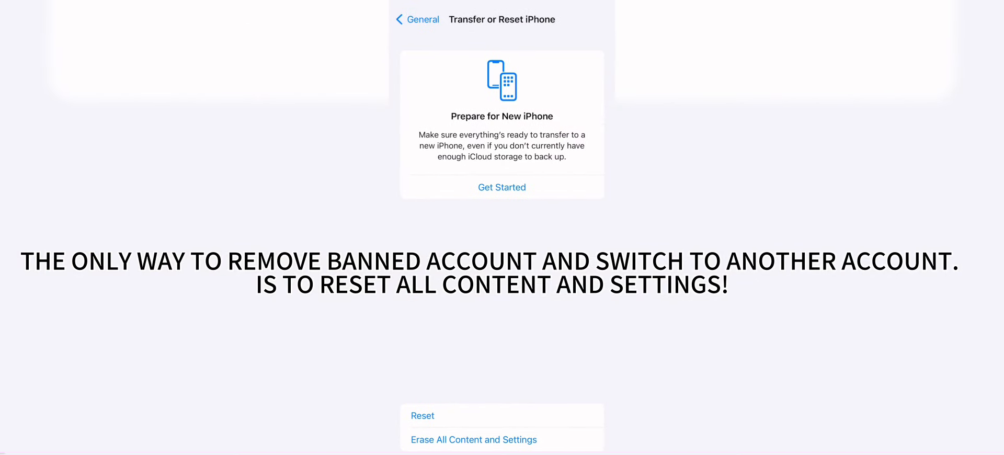
{"action": "left_click", "coordinate": [474, 439]}
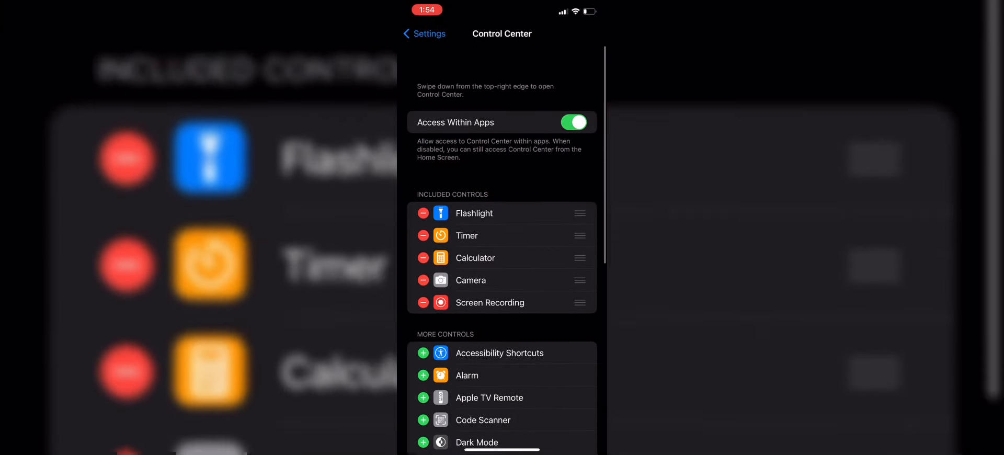
- Return to the Home Screen and open the App Store past its welcome screen
{"action": "left_click", "coordinate": [423, 33]}
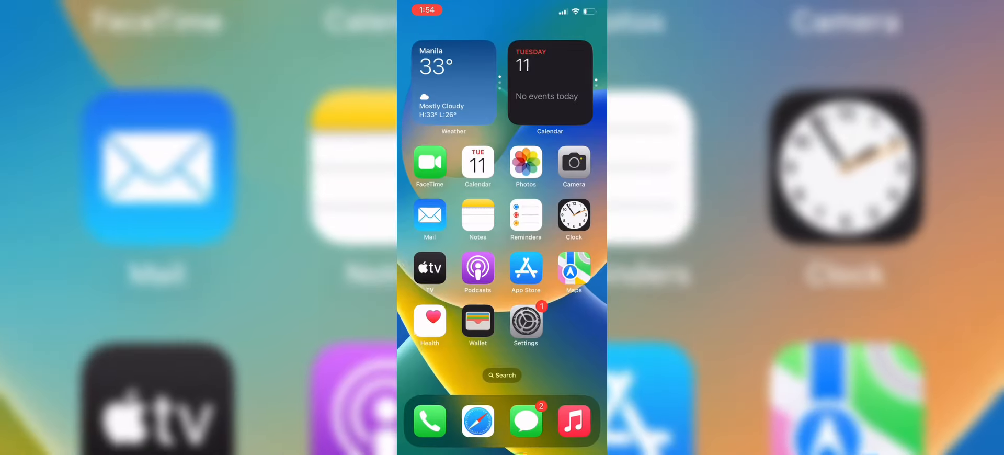
{"action": "left_click", "coordinate": [525, 267]}
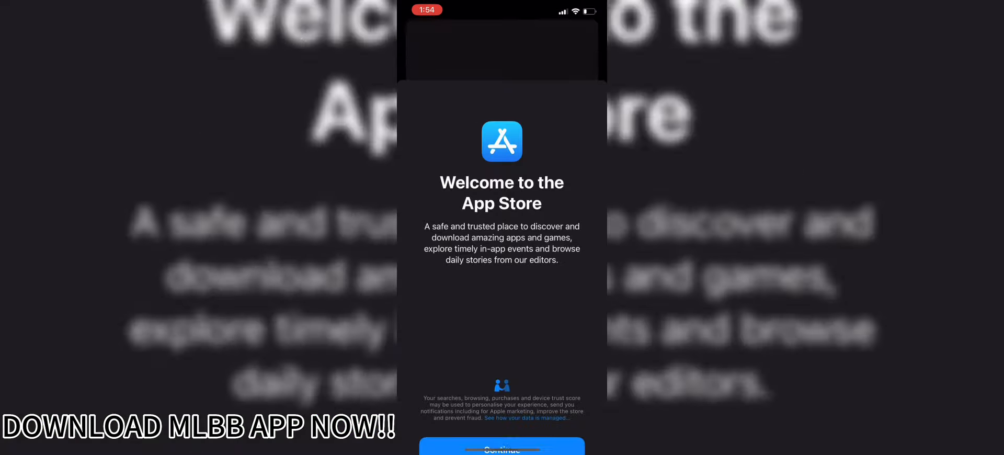
{"action": "left_click", "coordinate": [501, 448]}
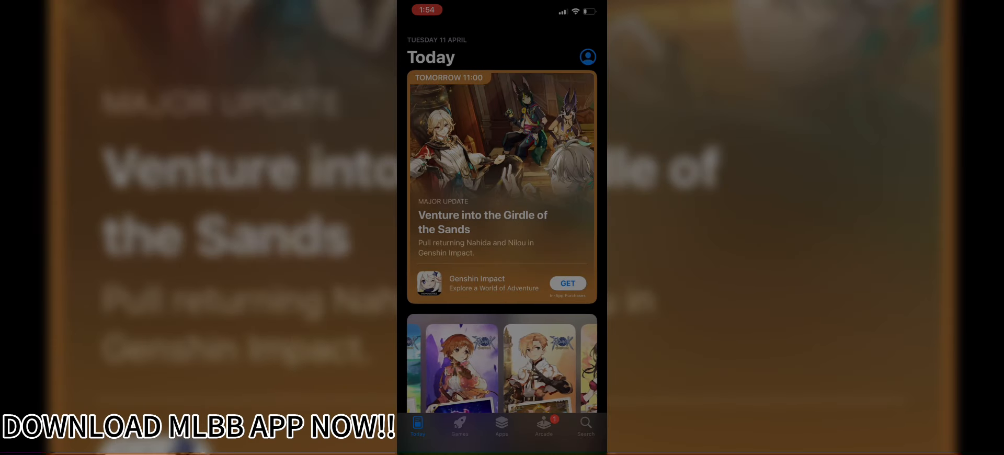
- Enter 'kobile' in the App Store search to list Mobile Legends suggestions
{"action": "left_click", "coordinate": [584, 428]}
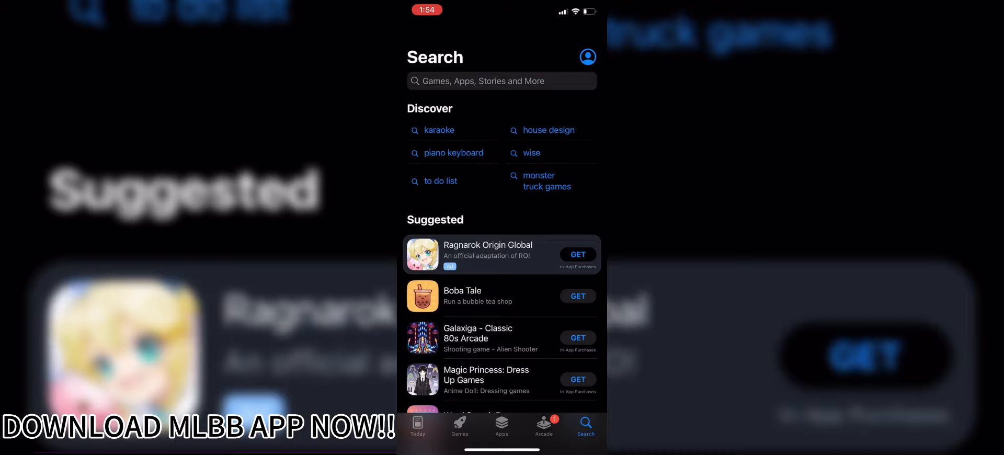
{"action": "type", "text": "kobile"}
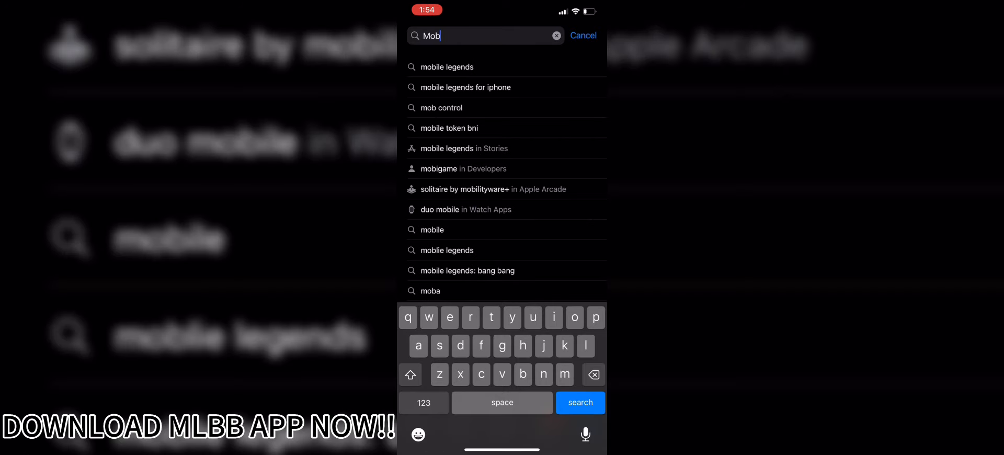
- Run the 'mobile legends' search and open the Mobile Legends: Bang Bang page
{"action": "left_click", "coordinate": [445, 66]}
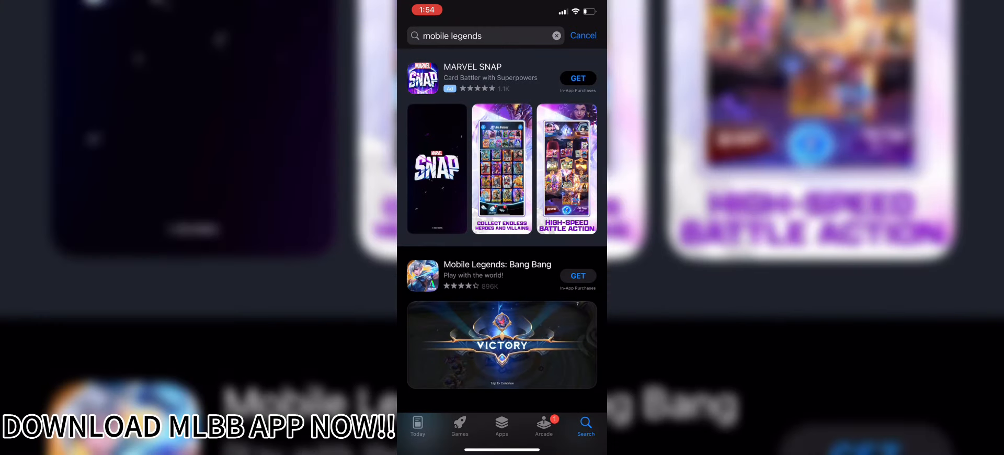
{"action": "left_click", "coordinate": [497, 265]}
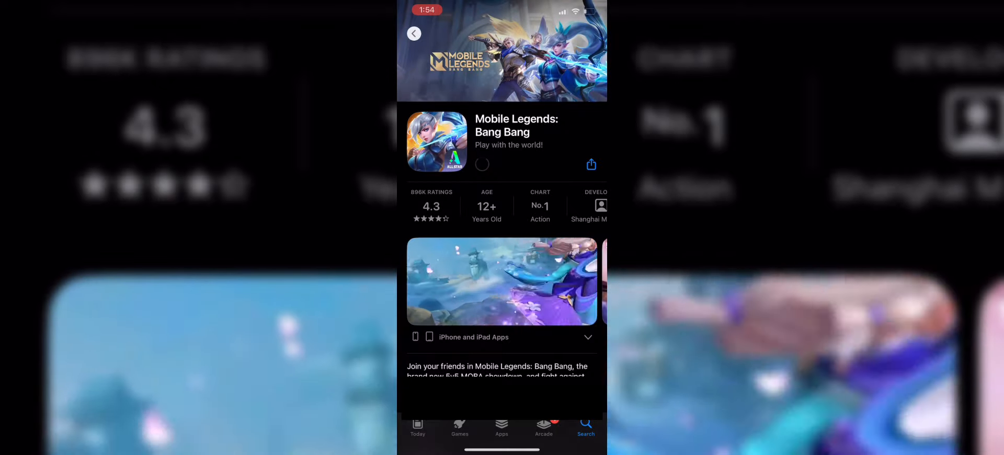
- Start the Mobile Legends download and review the new Apple ID's account details
{"action": "left_click", "coordinate": [482, 164]}
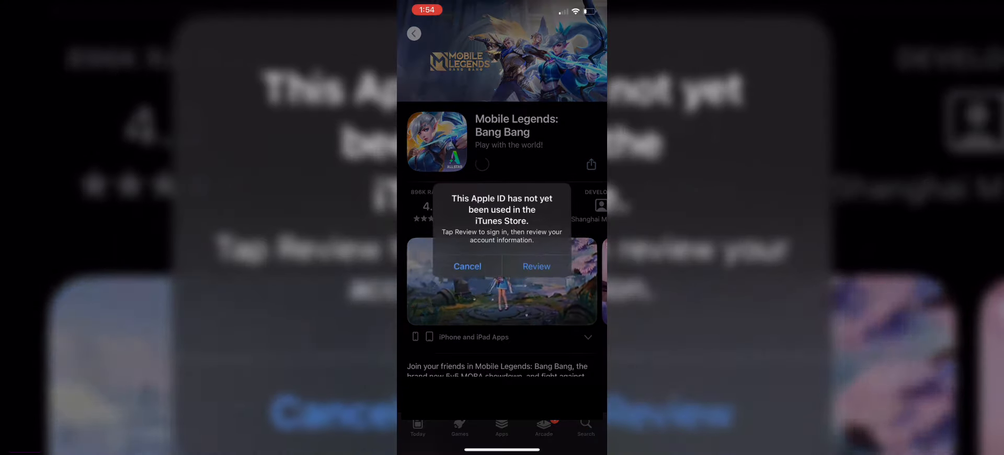
{"action": "left_click", "coordinate": [467, 266]}
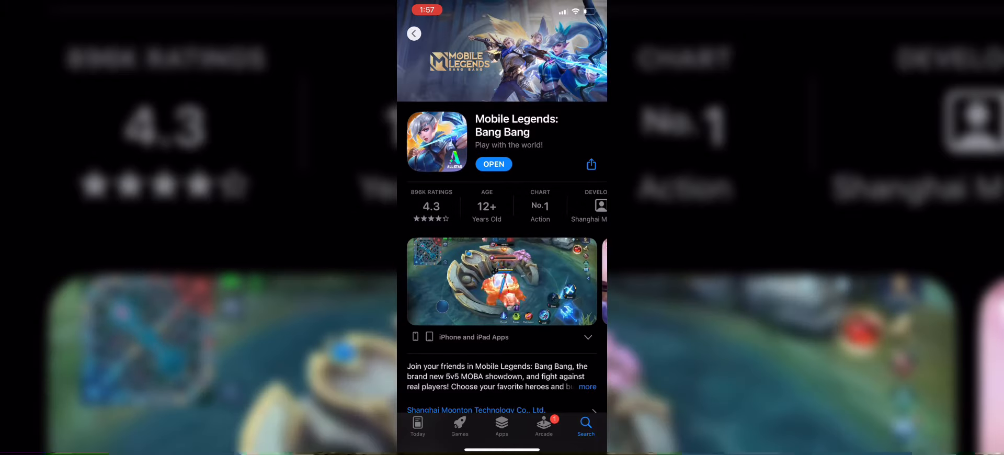
- Launch the newly installed Mobile Legends: Bang Bang from its App Store page
{"action": "left_click", "coordinate": [493, 164]}
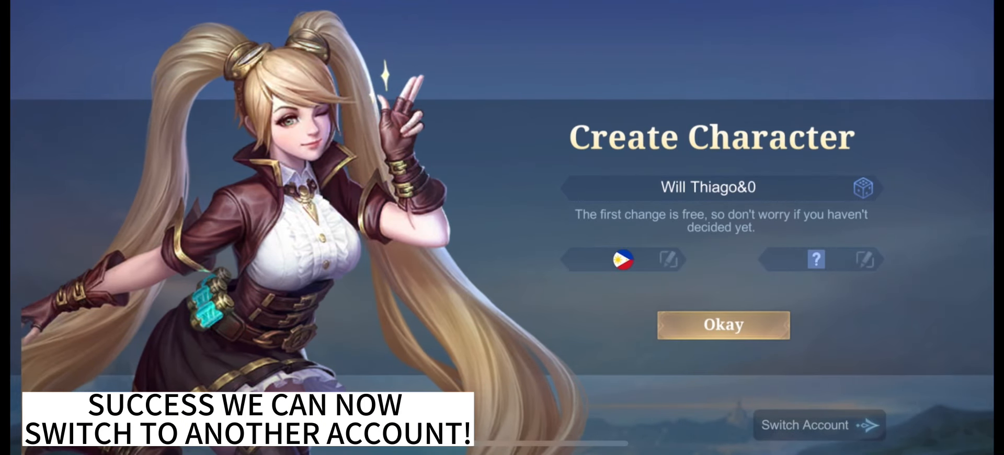
- Choose Switch Account in the game and begin the Moonton account login
{"action": "left_click", "coordinate": [863, 188]}
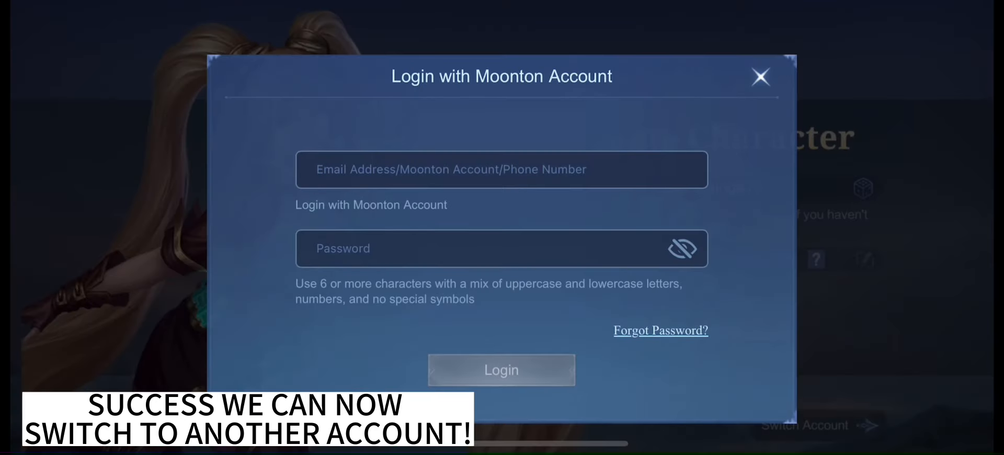
{"action": "left_click", "coordinate": [501, 169]}
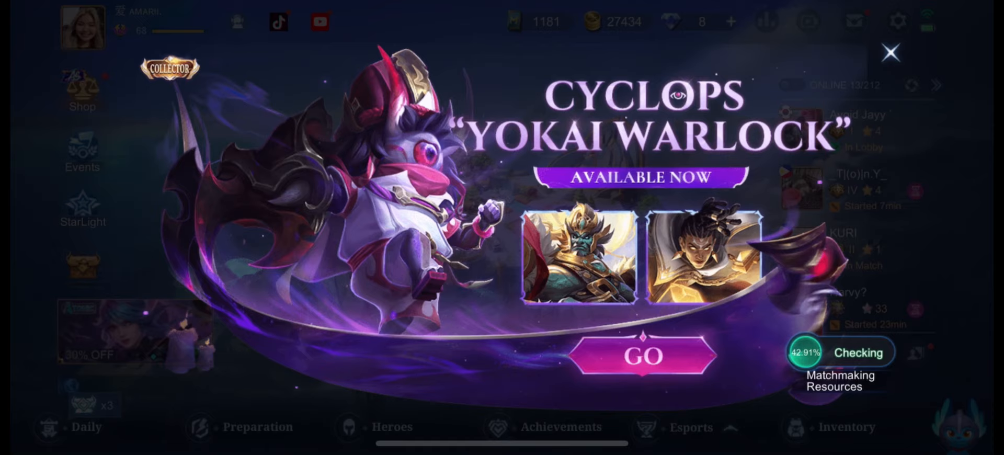
- Dismiss the Yokai Warlock announcement, delete all system mail, and return to the lobby
{"action": "left_click", "coordinate": [890, 52]}
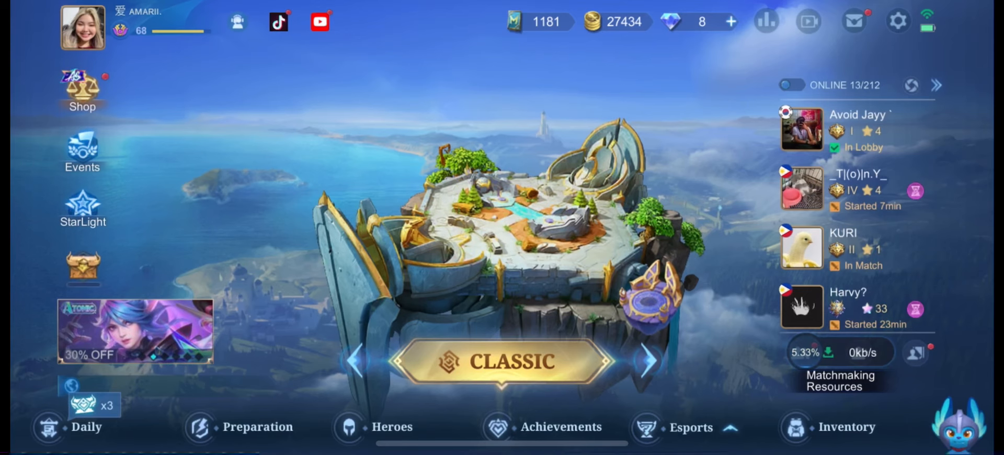
{"action": "left_click", "coordinate": [853, 21]}
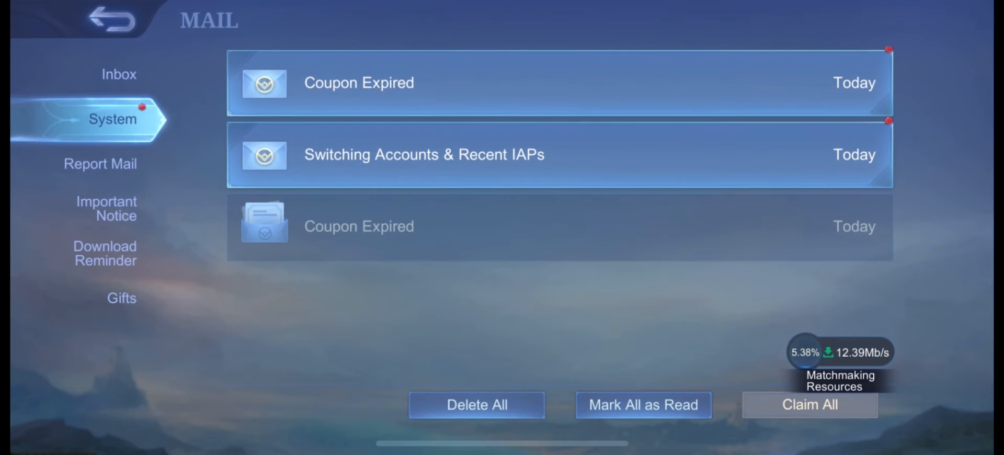
{"action": "left_click", "coordinate": [476, 404]}
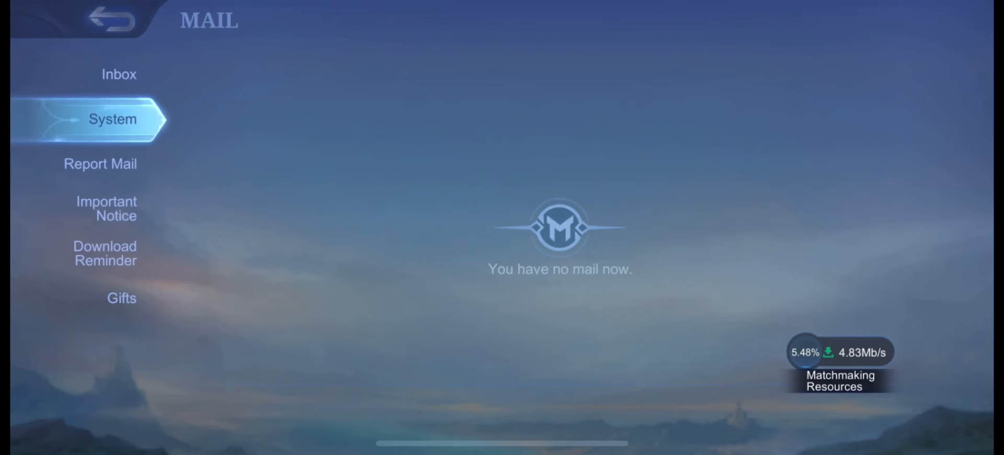
{"action": "left_click", "coordinate": [112, 21]}
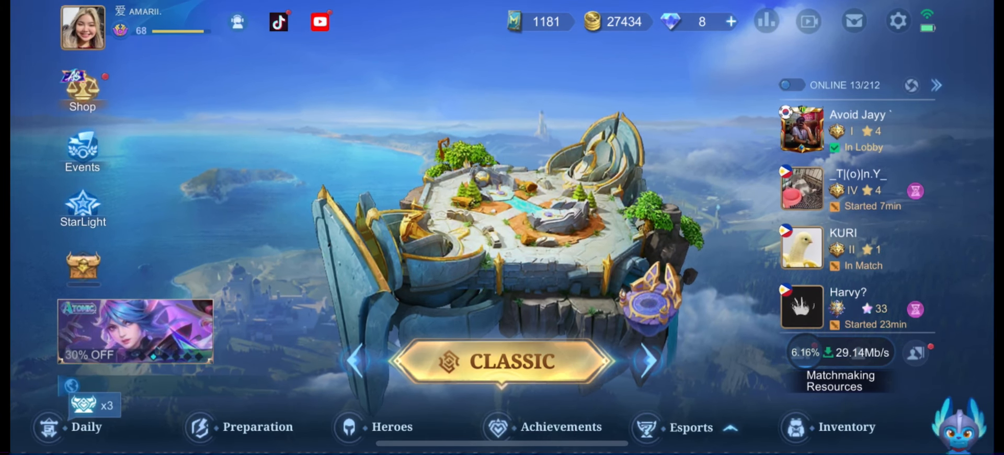